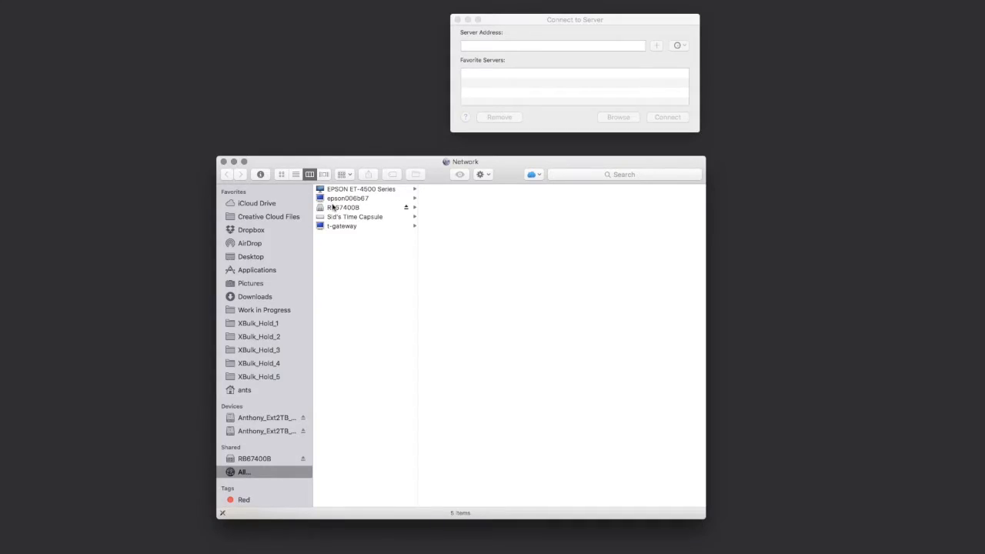
Step: Browse RB67400B's shared folders in Finder, then show usbshare1-2's contents in File Station
left_click(343, 207)
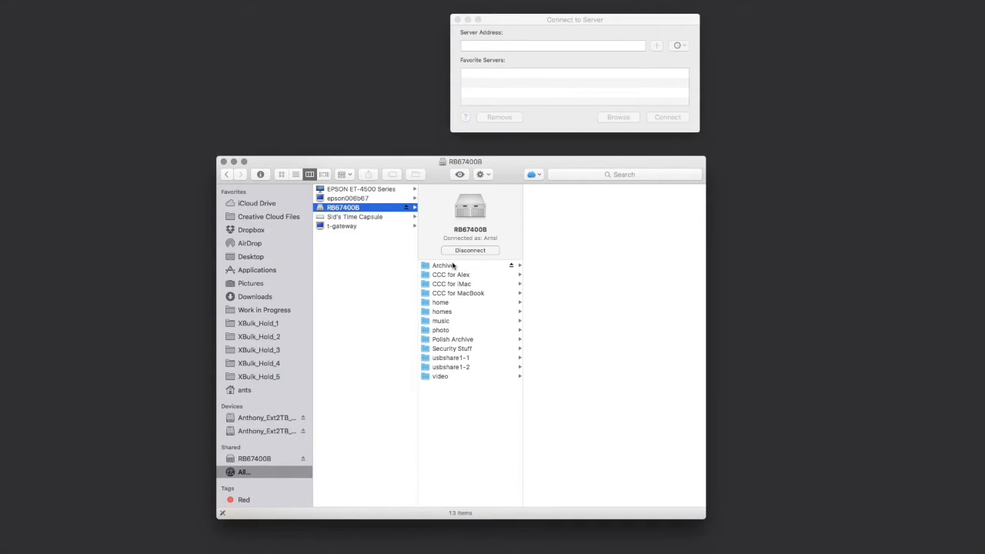
left_click(442, 265)
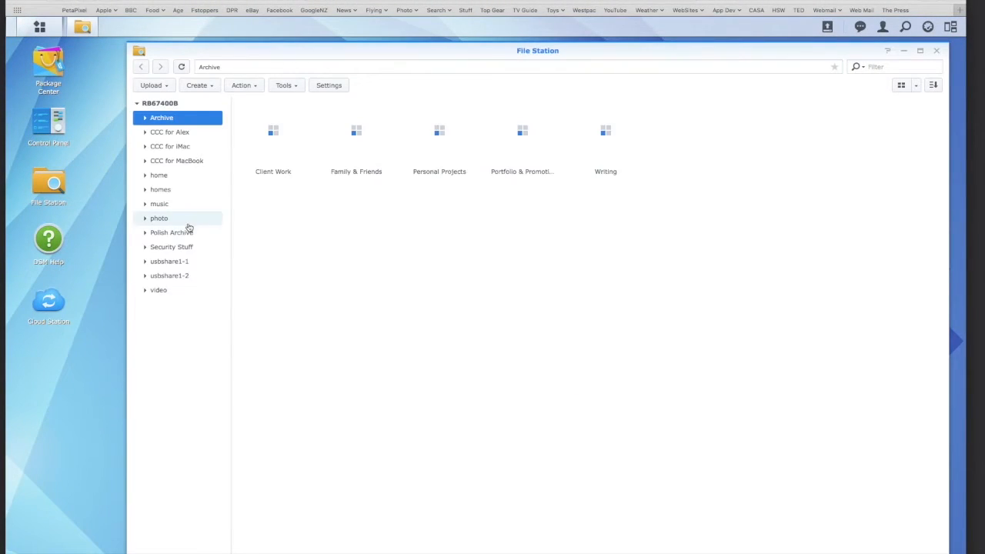
left_click(169, 275)
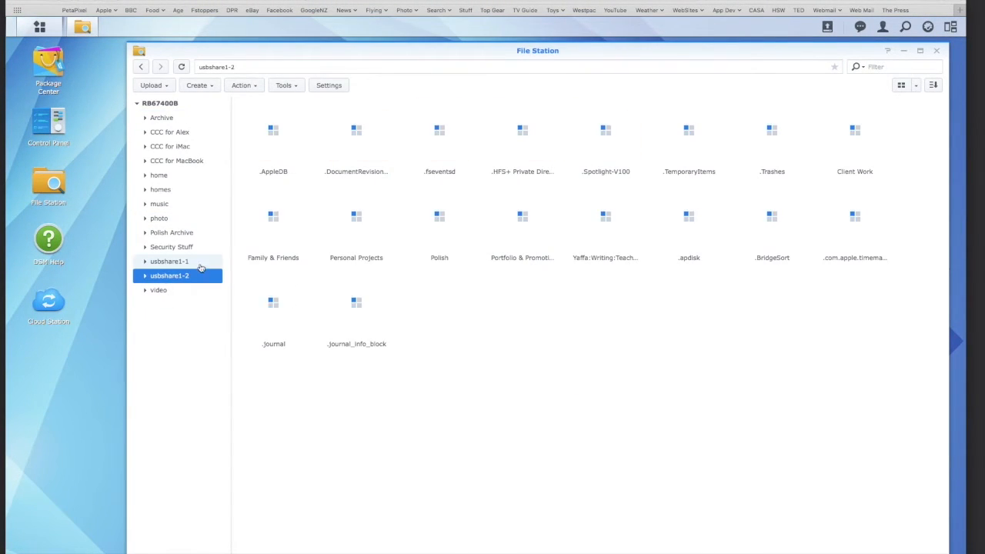